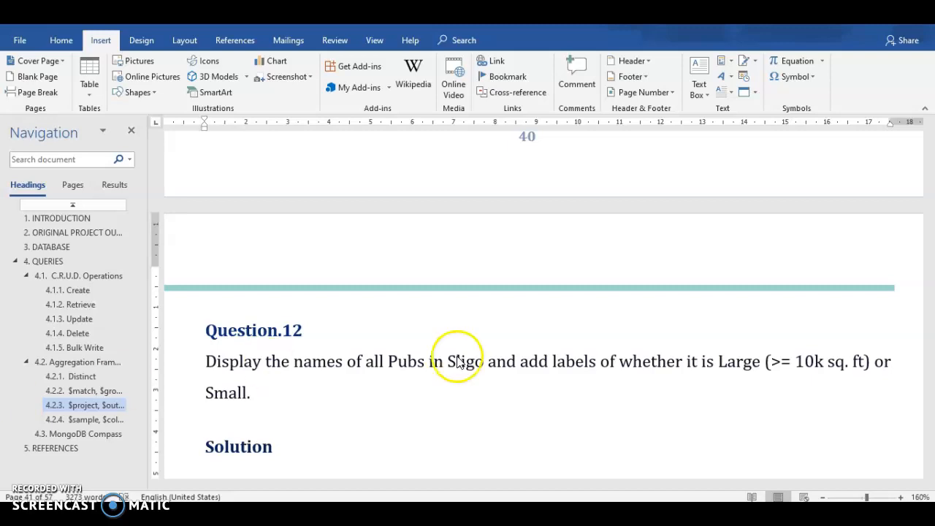
mouse_move(309, 380)
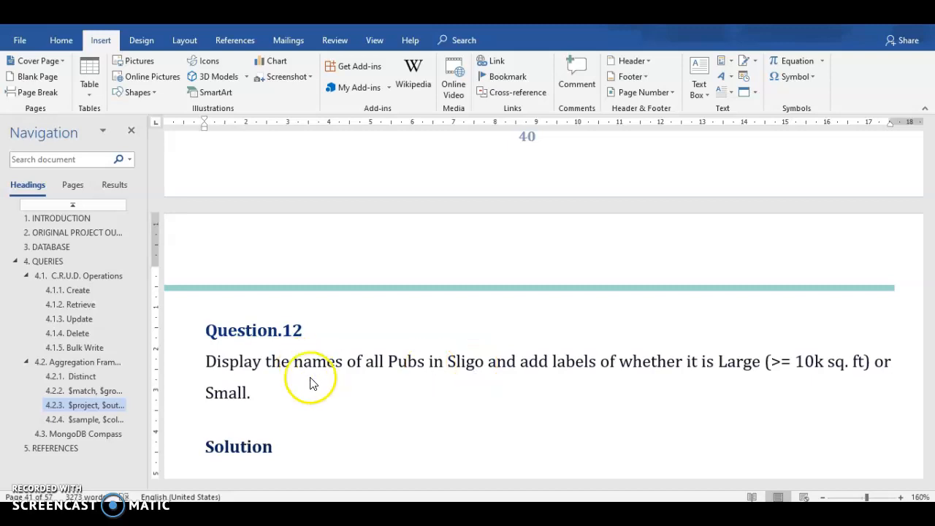
mouse_move(306, 343)
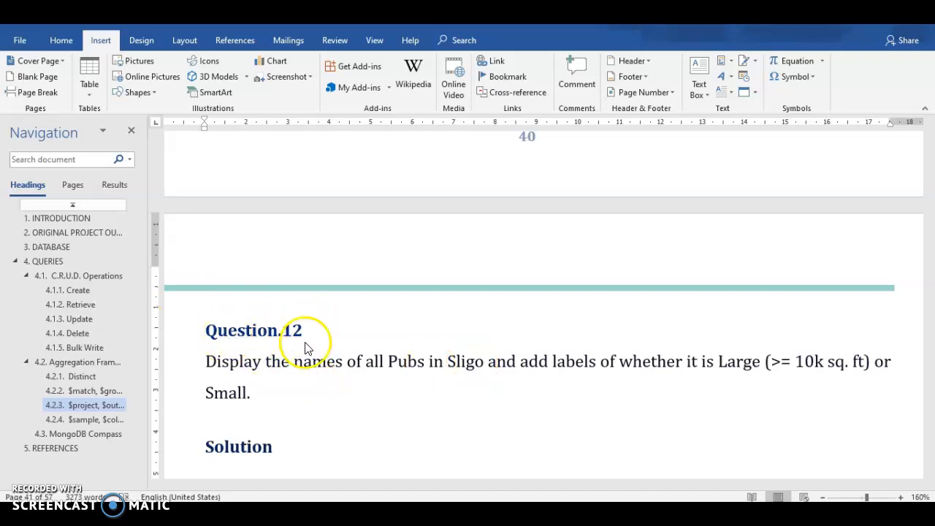
mouse_move(288, 402)
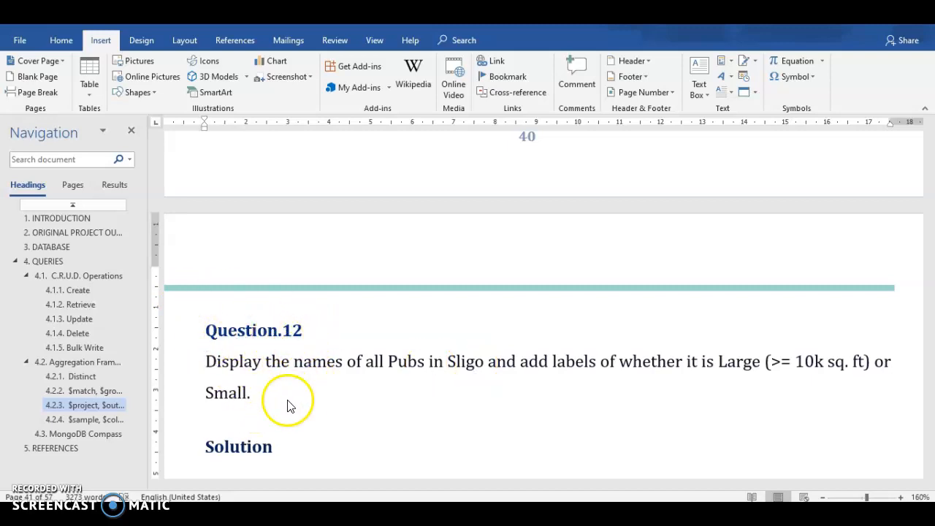
mouse_move(427, 374)
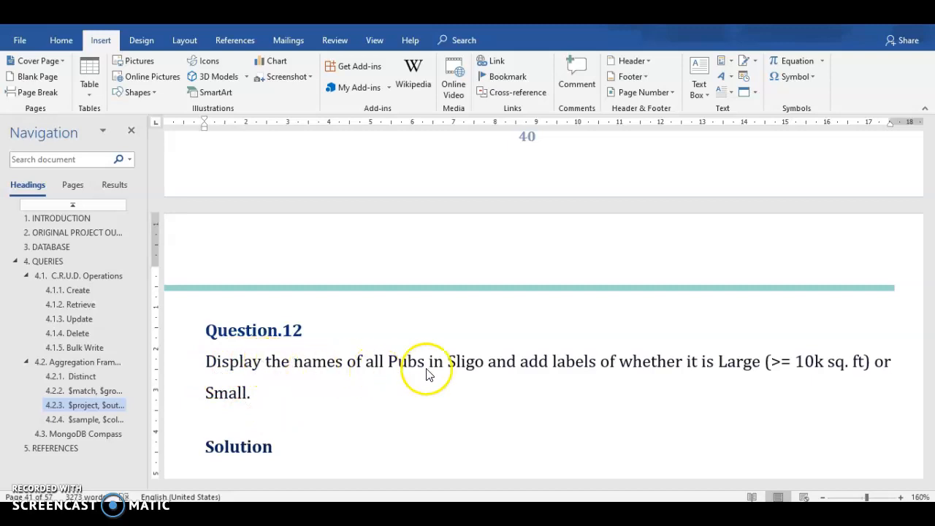
mouse_move(537, 374)
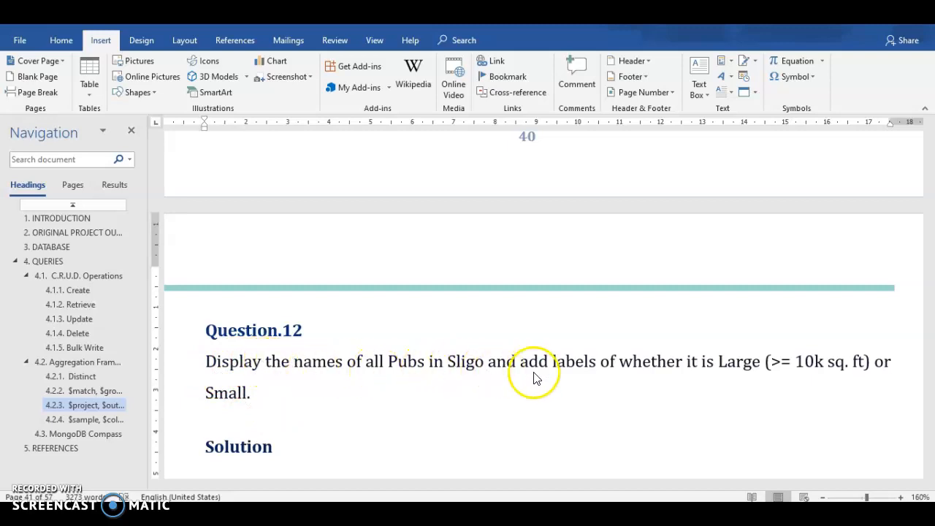
mouse_move(716, 377)
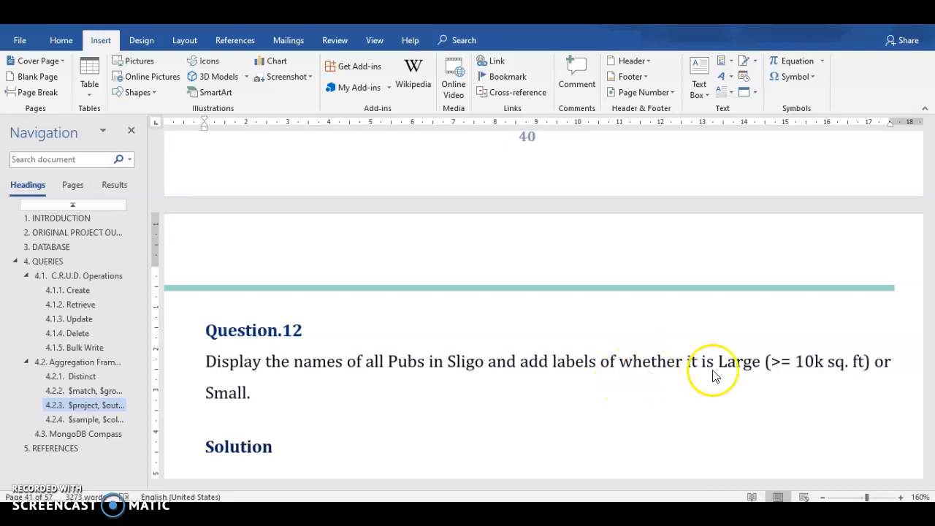
mouse_move(796, 383)
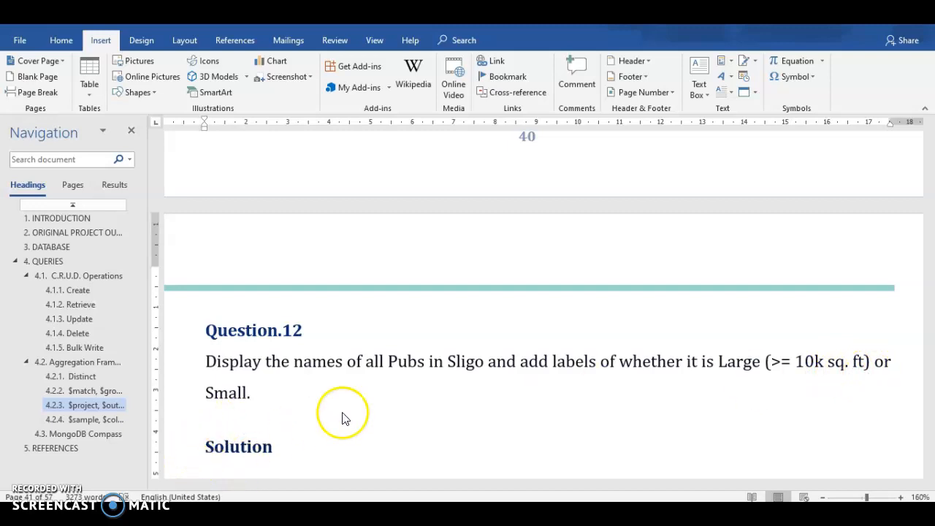
mouse_move(428, 415)
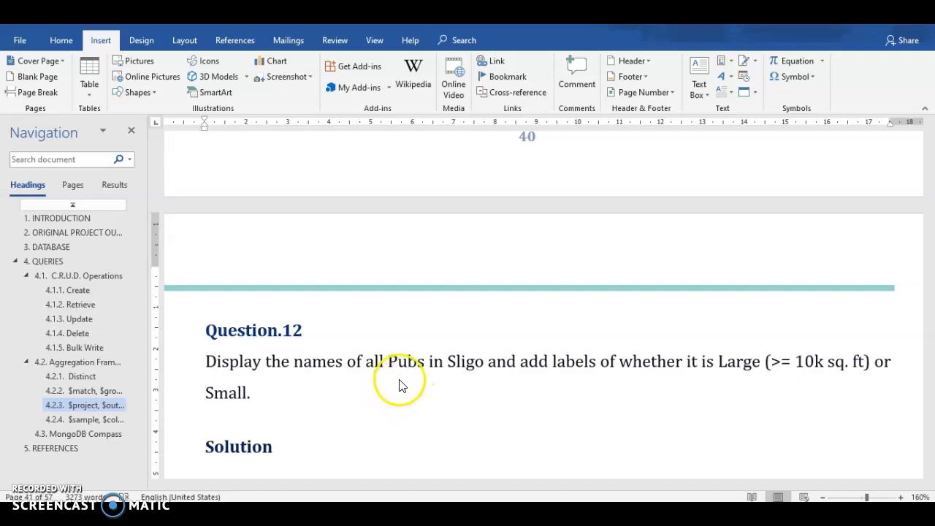
mouse_move(392, 371)
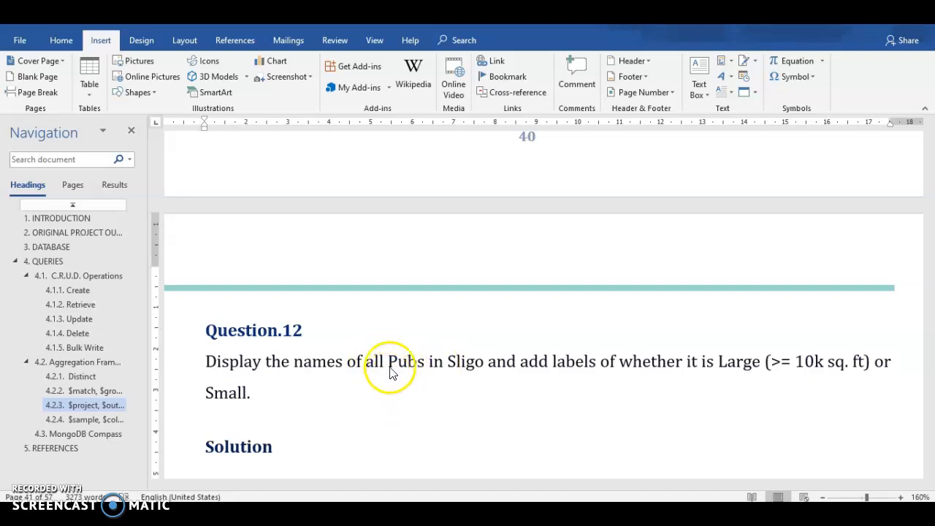
mouse_move(488, 371)
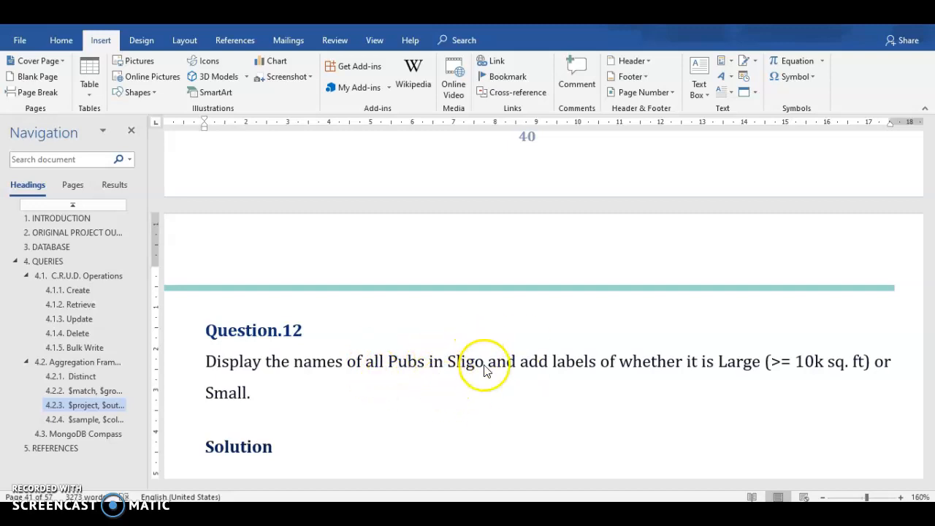
mouse_move(544, 383)
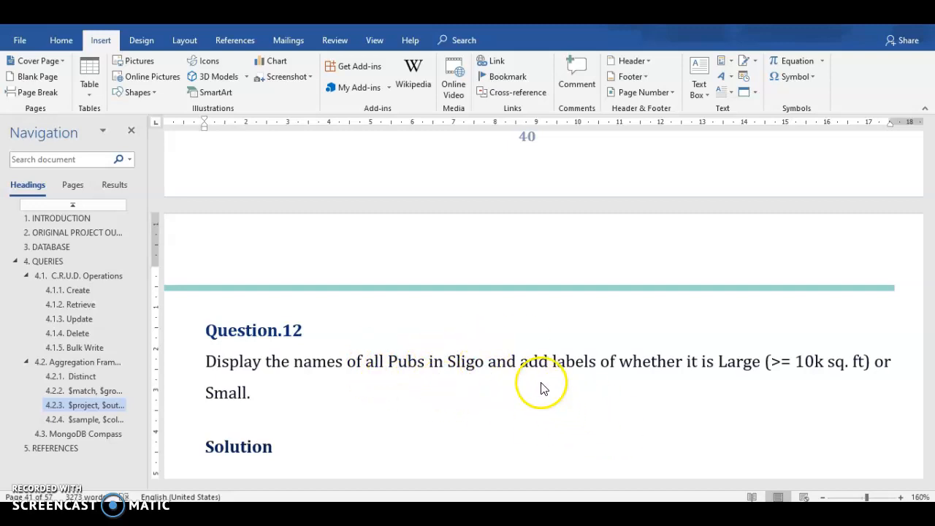
mouse_move(763, 403)
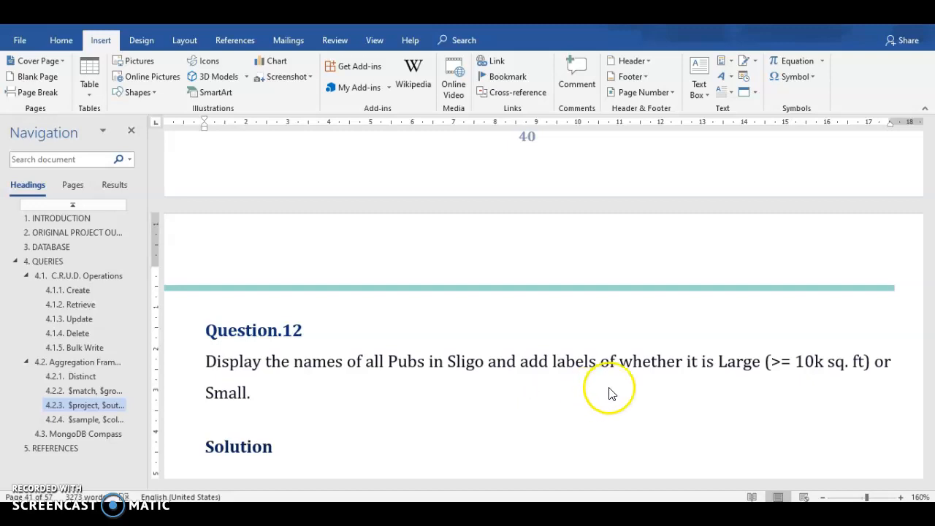
mouse_move(504, 403)
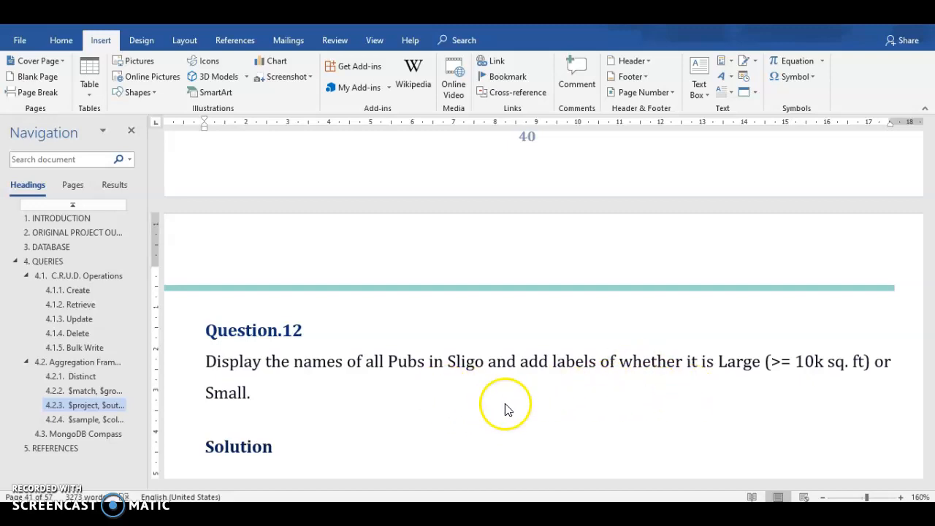
mouse_move(688, 432)
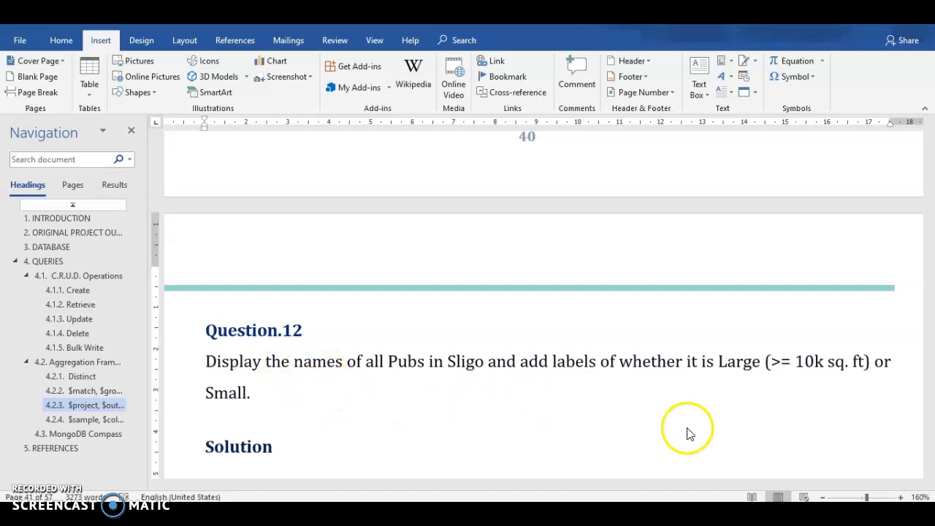
mouse_move(705, 386)
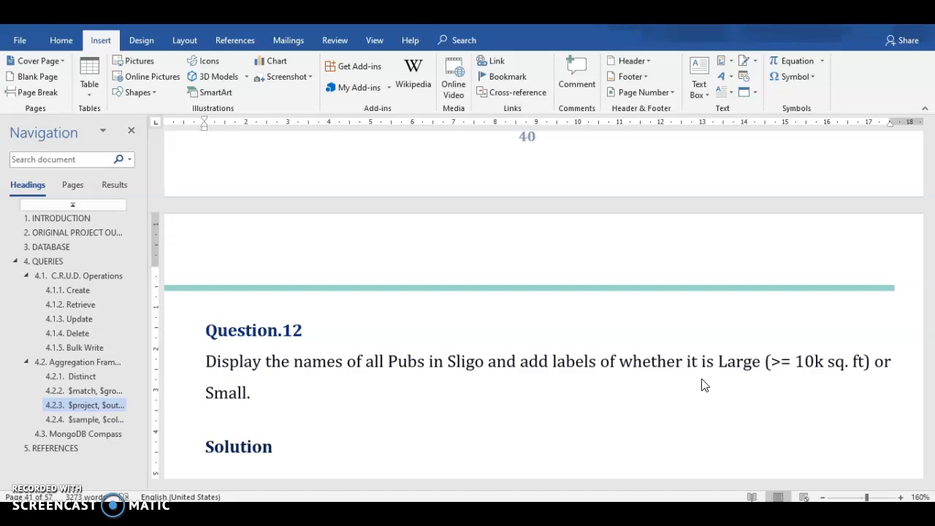
scroll("down", 3)
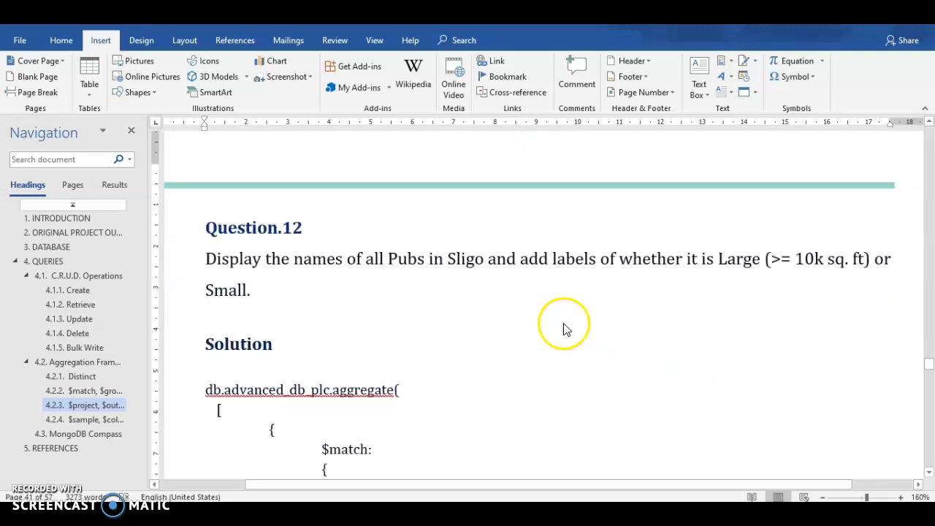
scroll("down", 3)
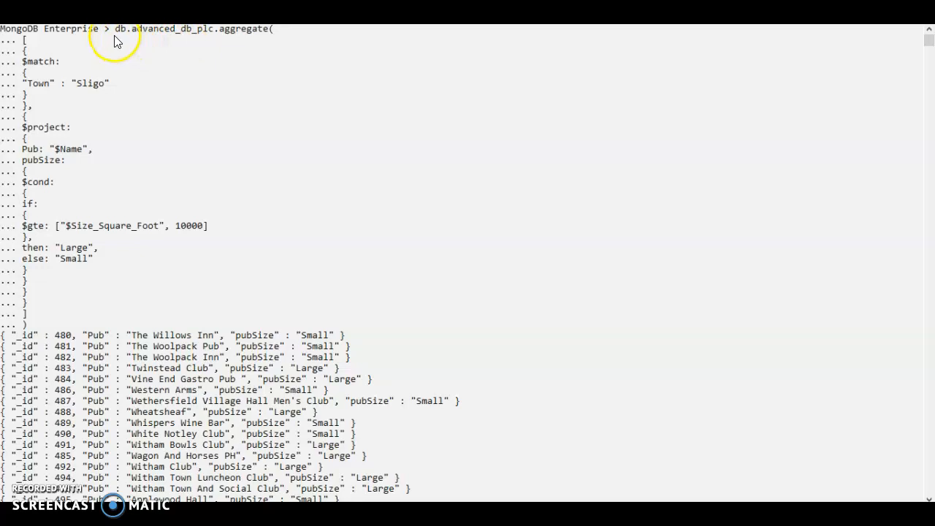
mouse_move(46, 58)
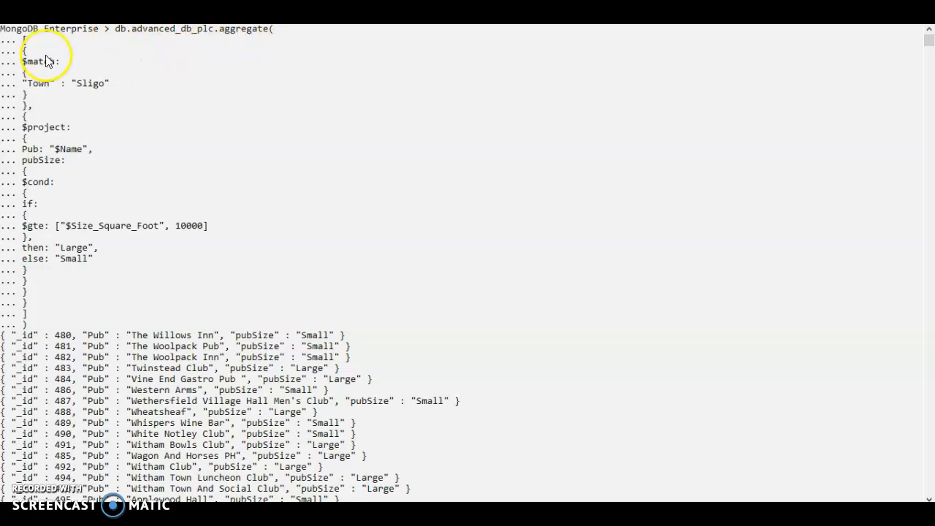
mouse_move(38, 68)
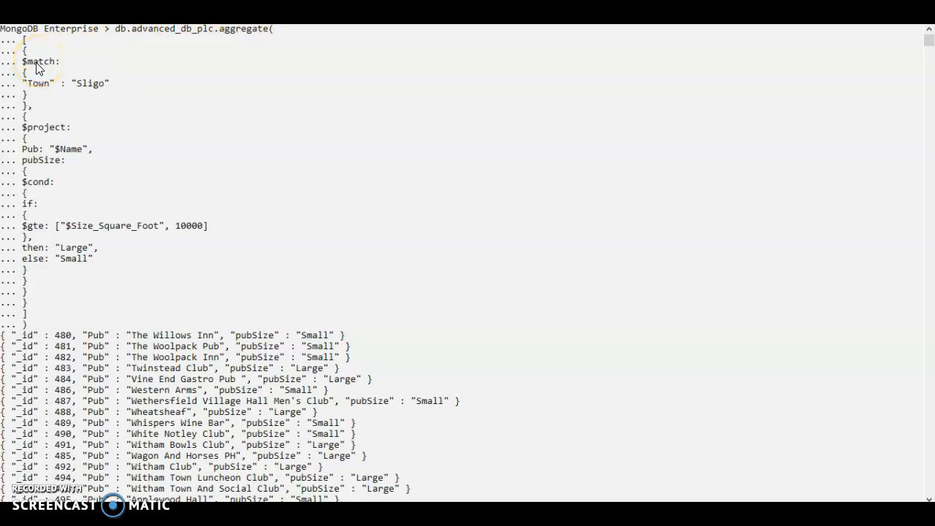
mouse_move(47, 135)
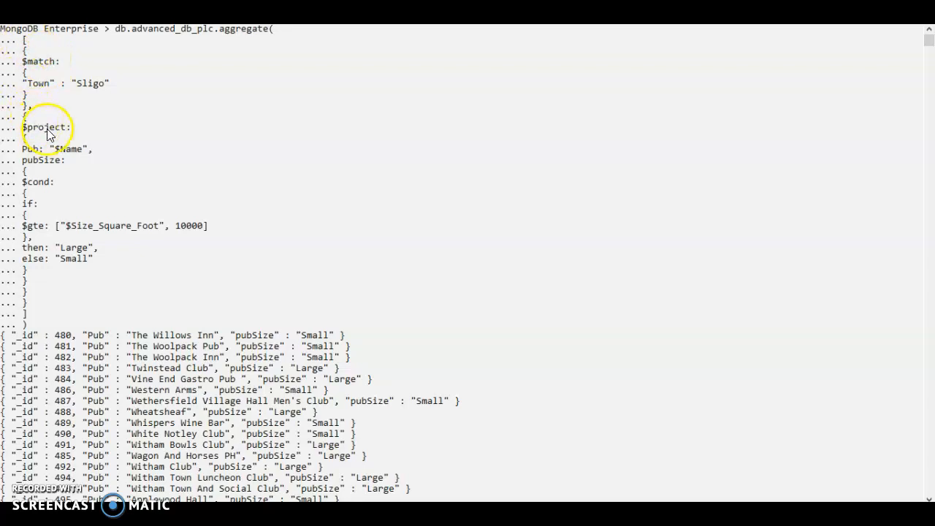
mouse_move(62, 73)
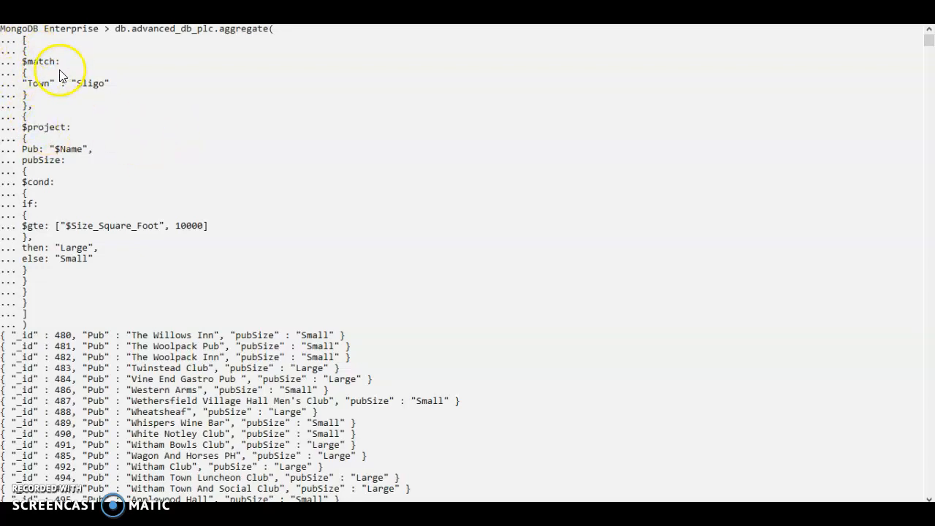
mouse_move(28, 94)
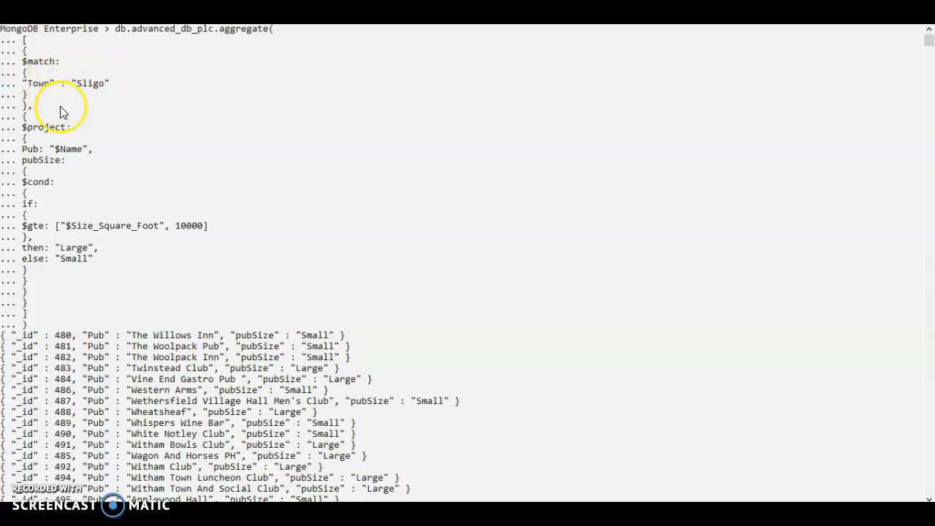
mouse_move(56, 144)
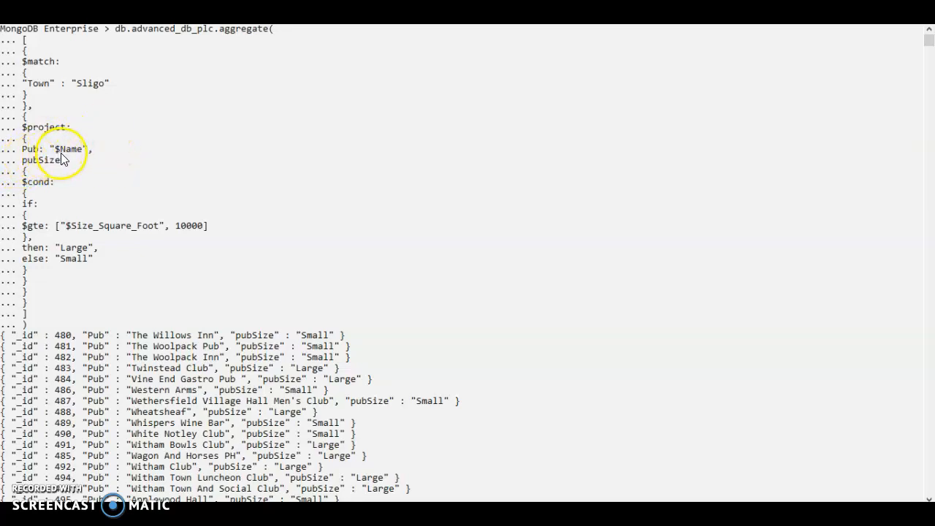
mouse_move(65, 160)
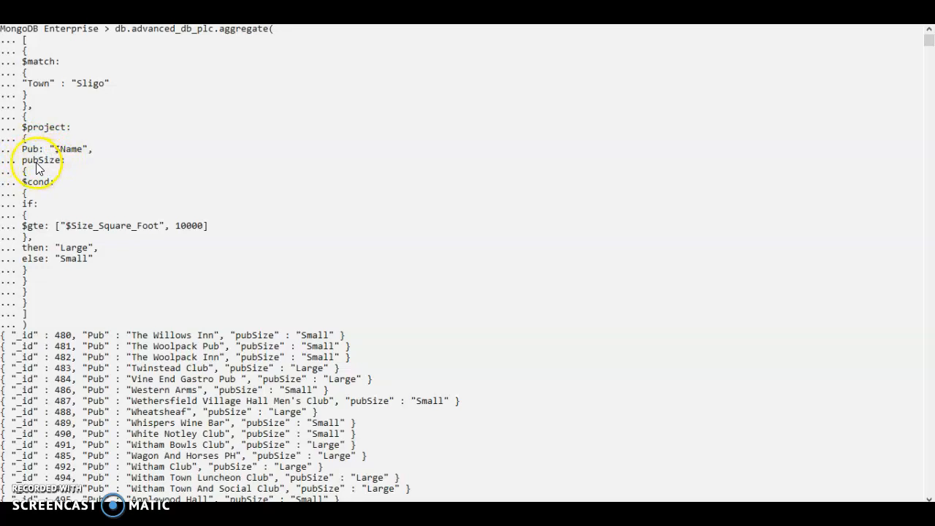
mouse_move(49, 166)
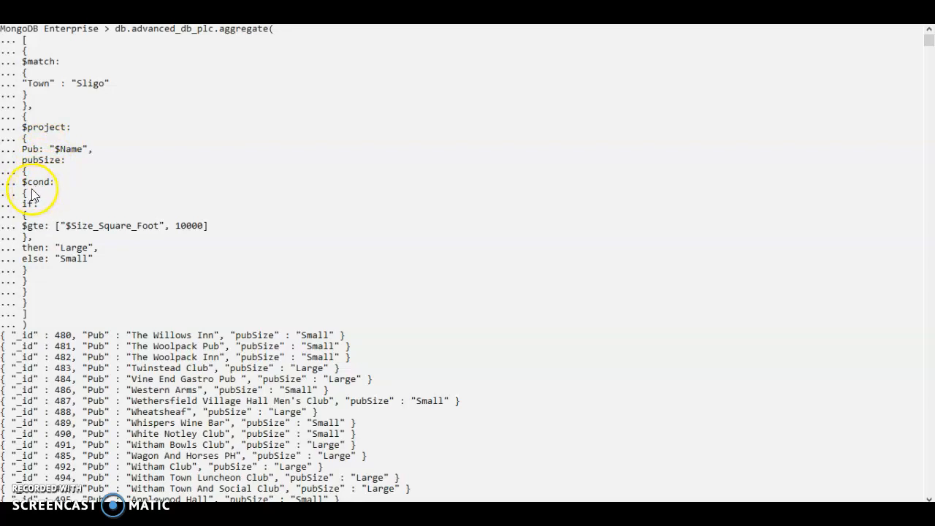
mouse_move(47, 193)
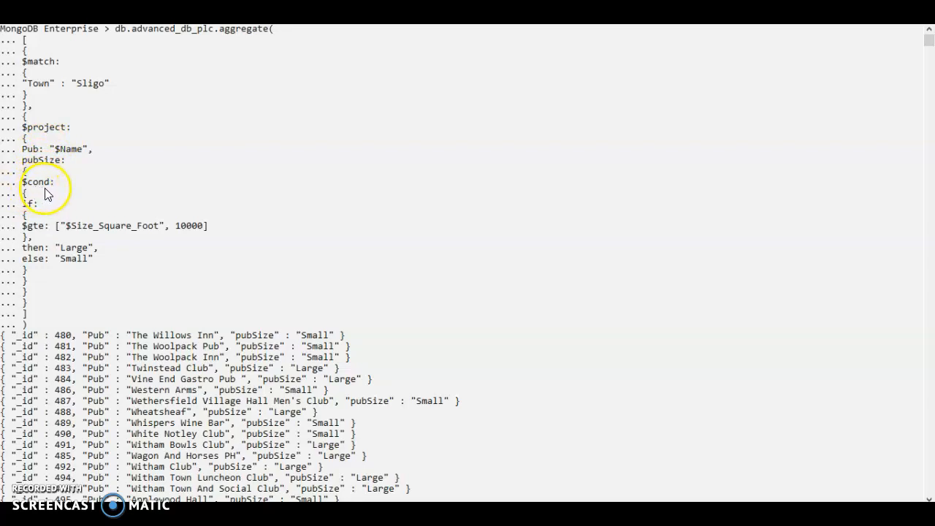
mouse_move(38, 192)
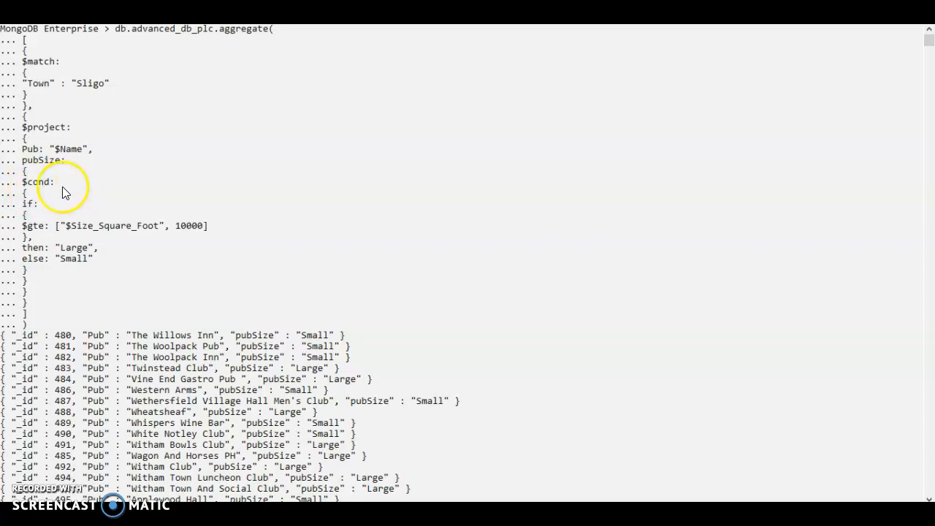
mouse_move(32, 208)
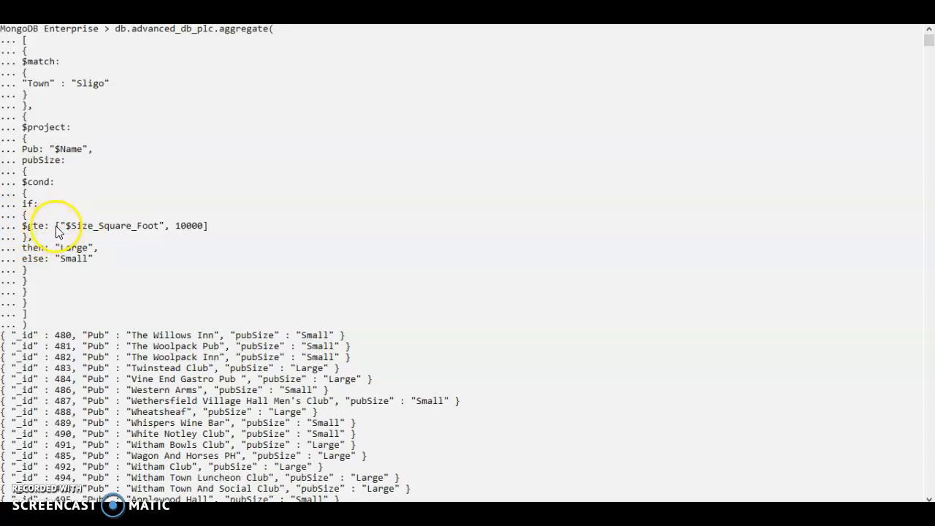
mouse_move(161, 241)
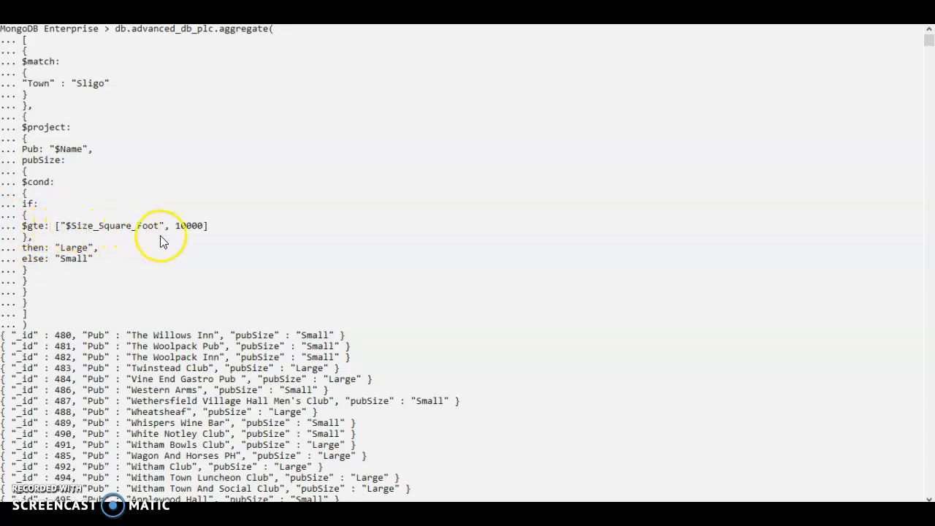
mouse_move(130, 240)
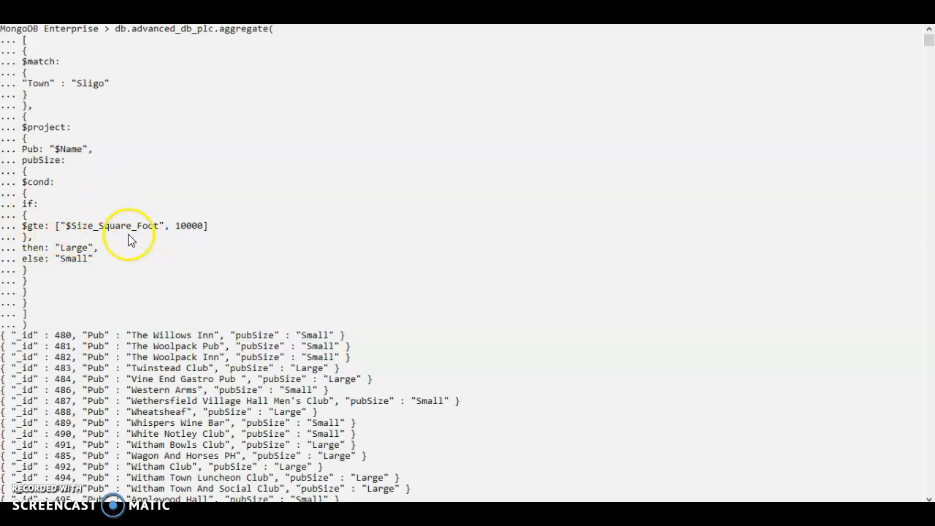
mouse_move(168, 245)
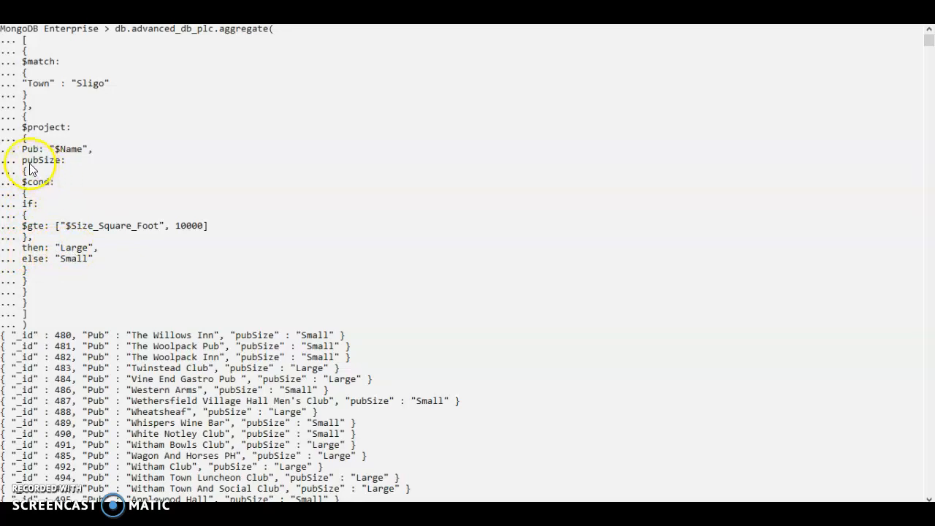
mouse_move(60, 167)
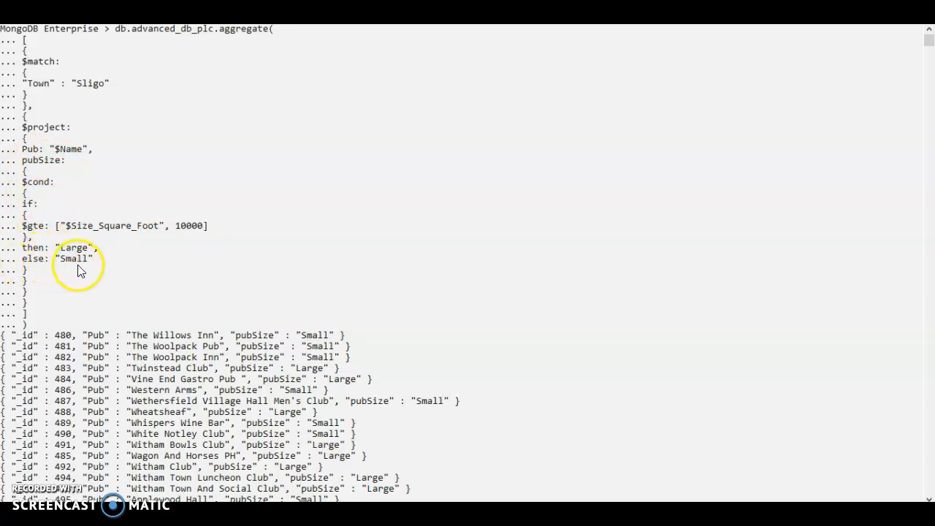
mouse_move(94, 272)
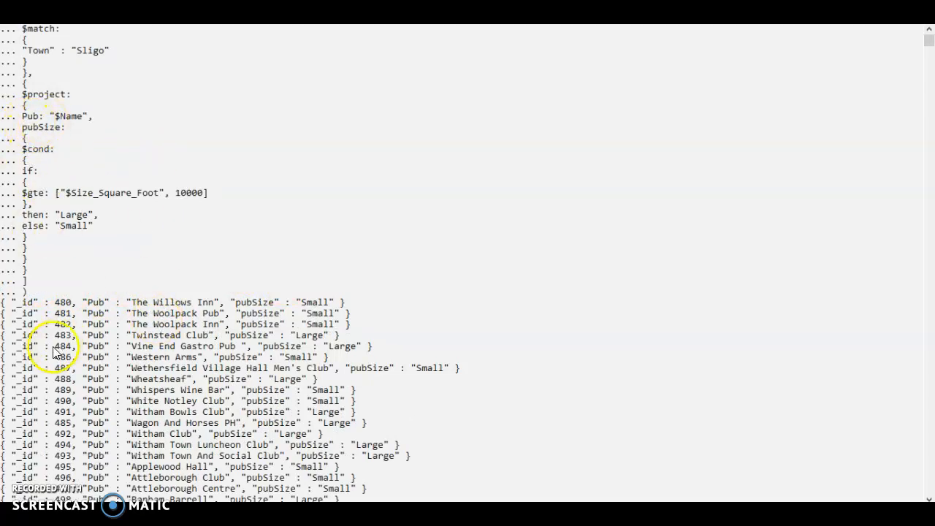
scroll("down", 3)
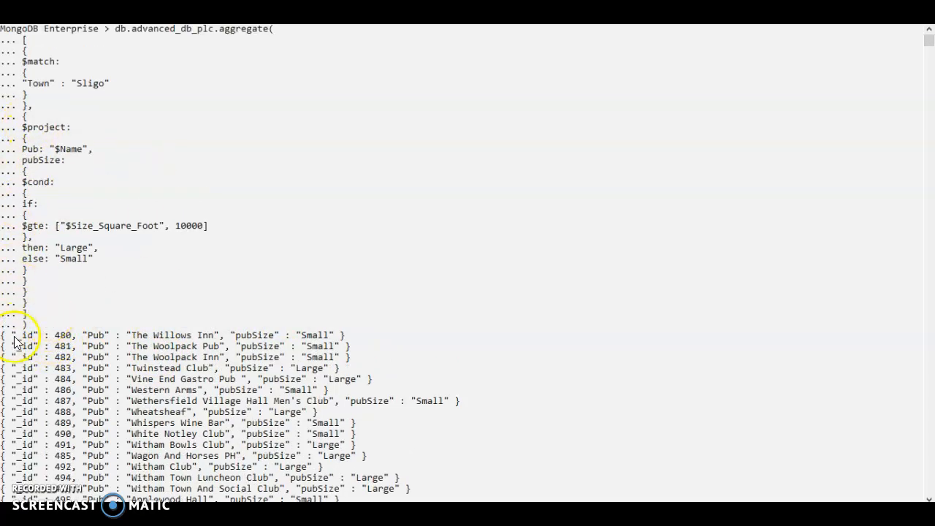
mouse_move(43, 208)
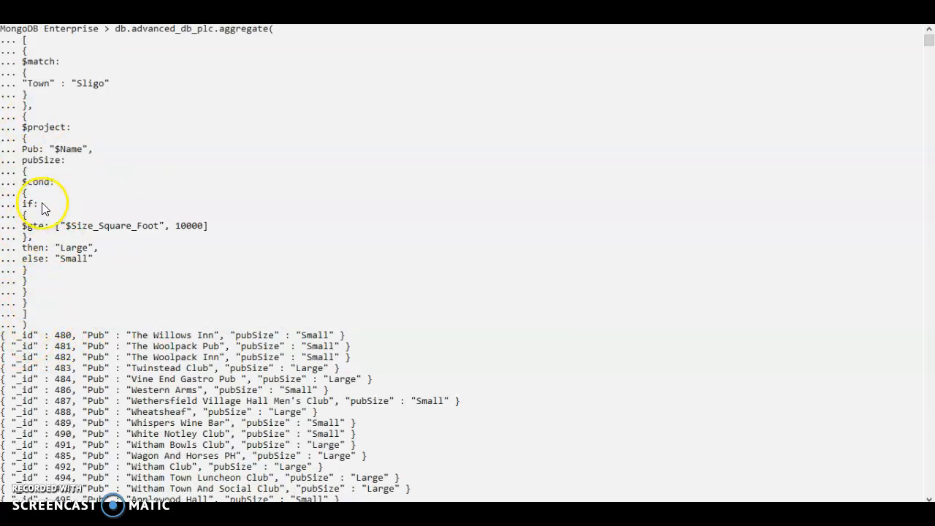
mouse_move(61, 187)
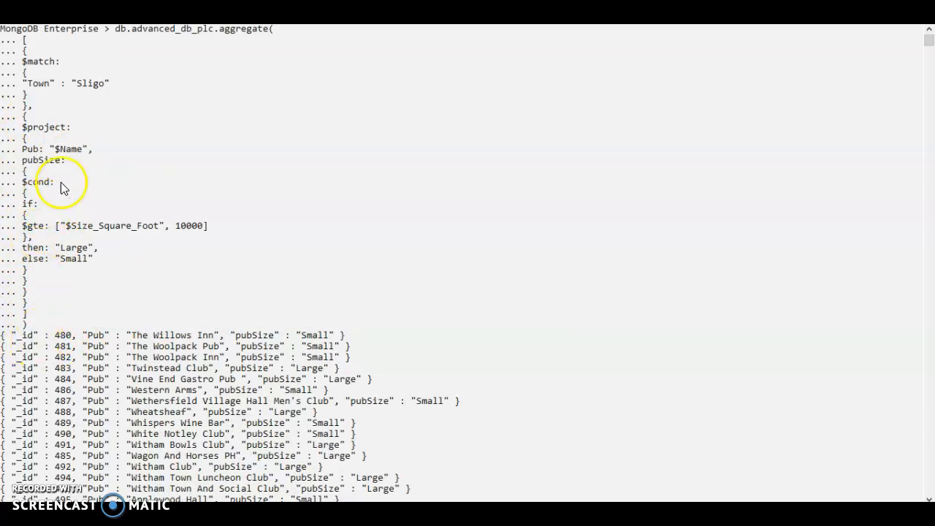
mouse_move(21, 360)
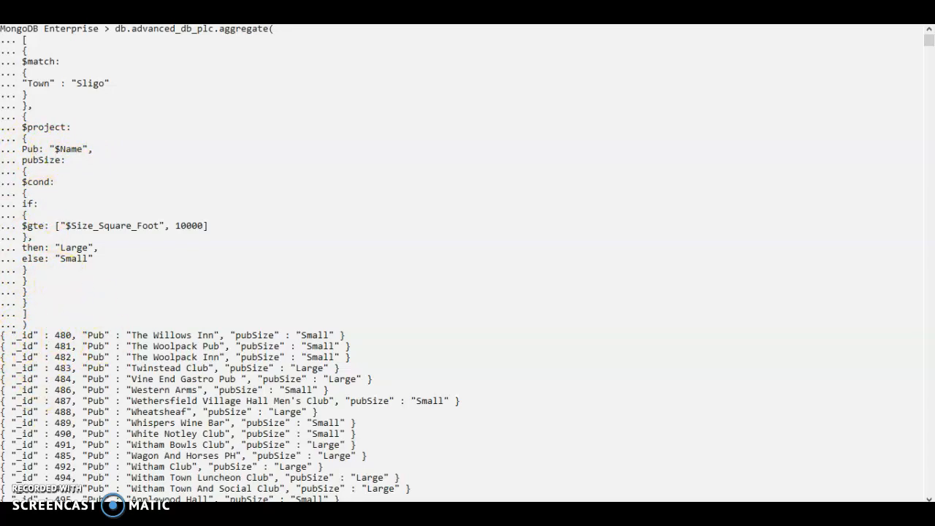
scroll("down", 3)
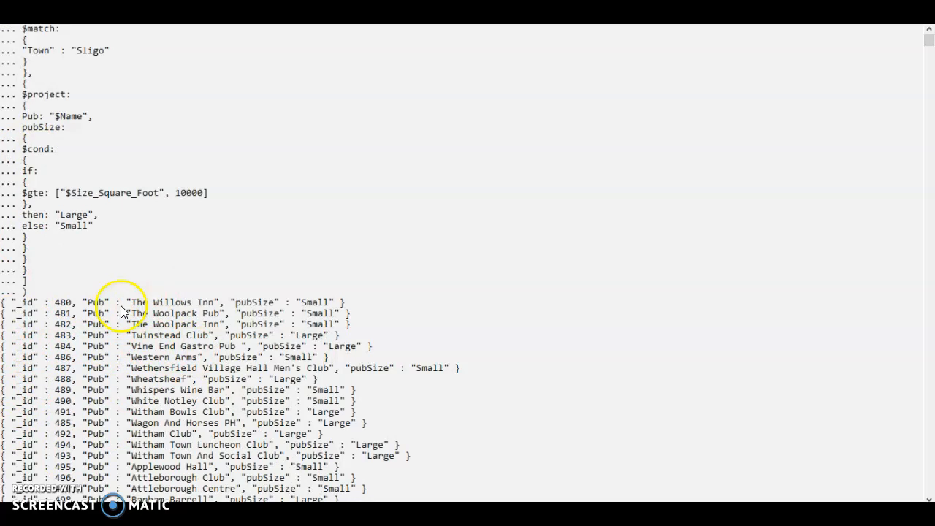
mouse_move(111, 258)
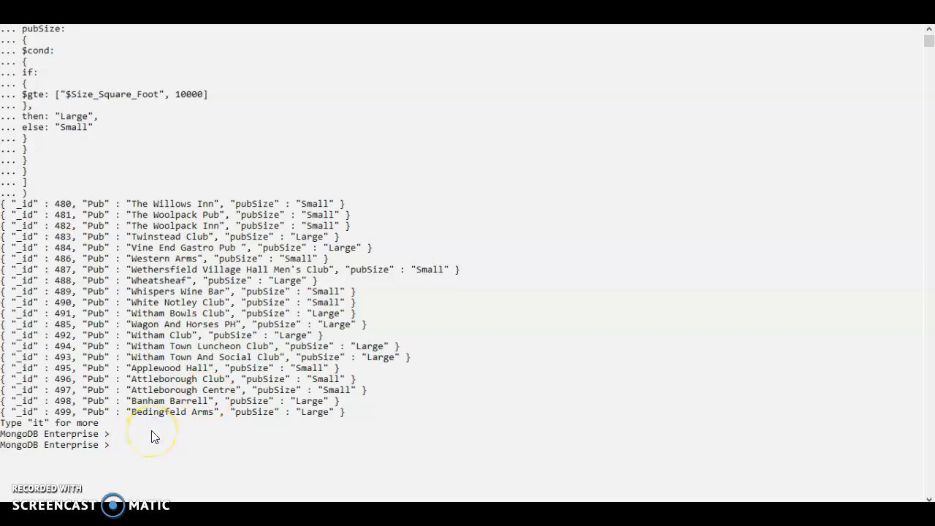
type("it")
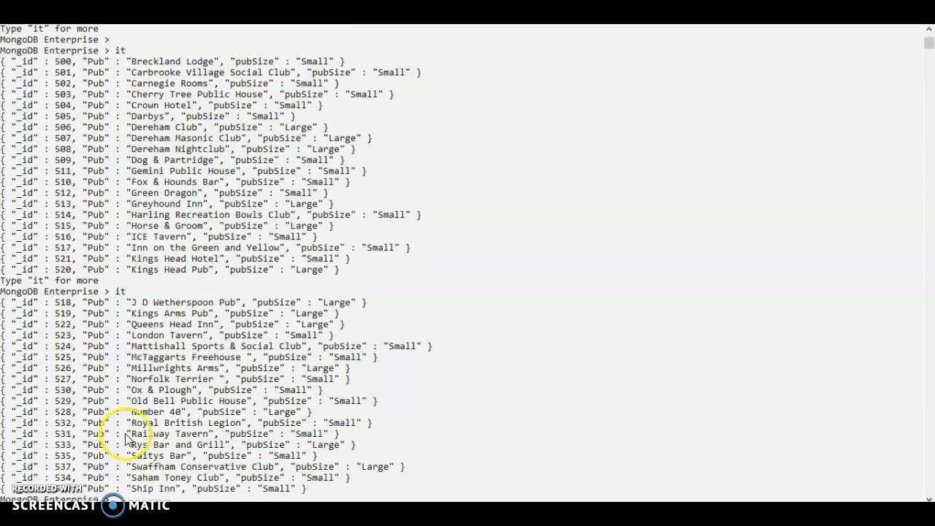
scroll("down", 3)
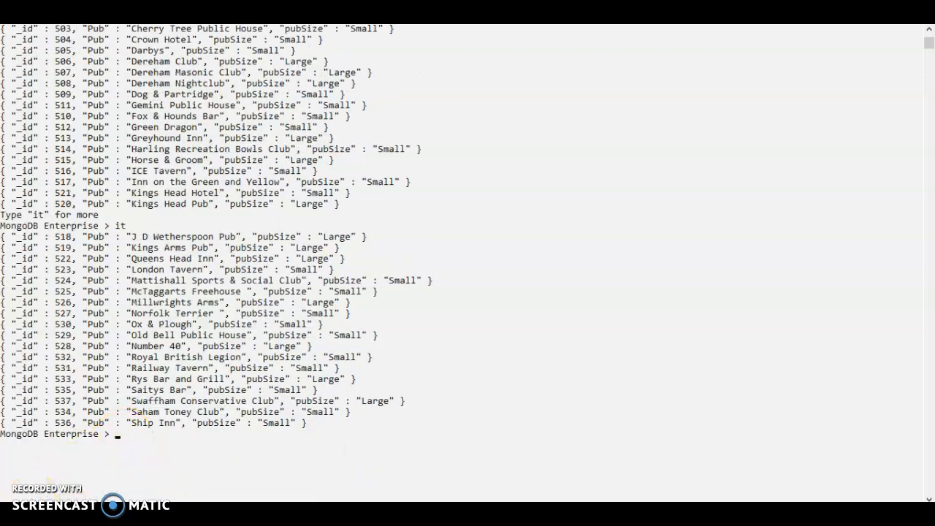